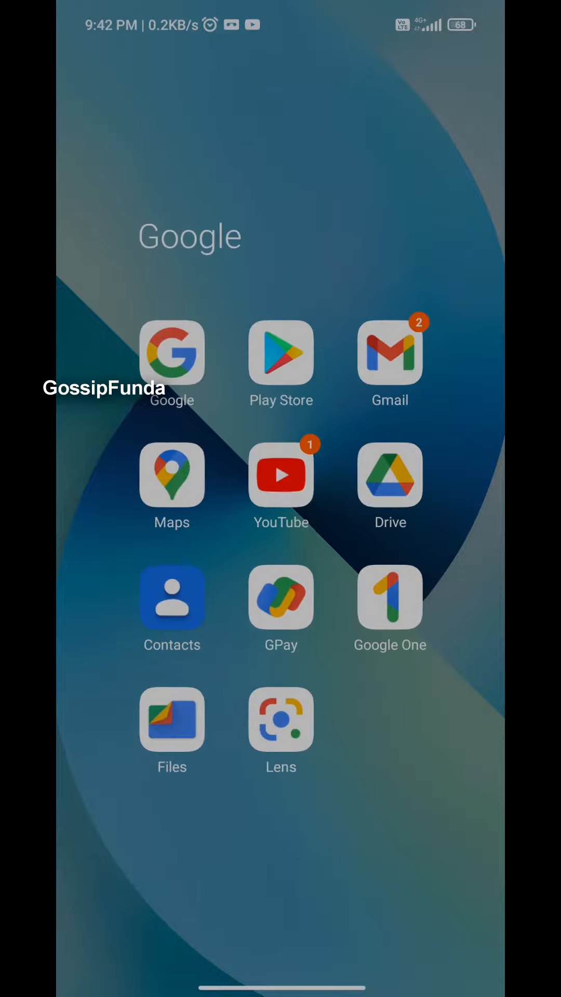
Search Play Store for 'media converter' and install the Media Converter app by antvplayer.
{"action": "left_click", "coordinate": [279, 352]}
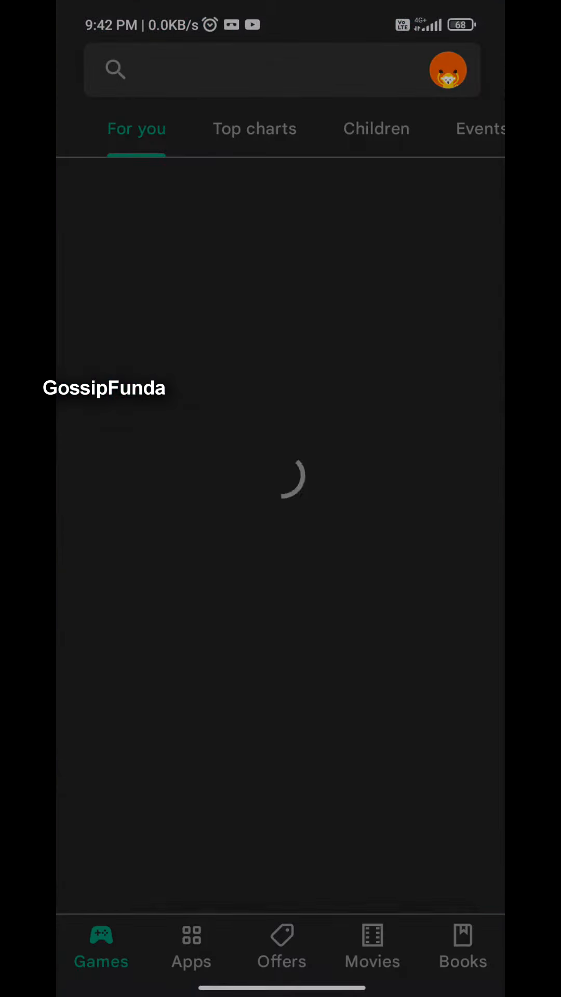
{"action": "type", "text": "media cob"}
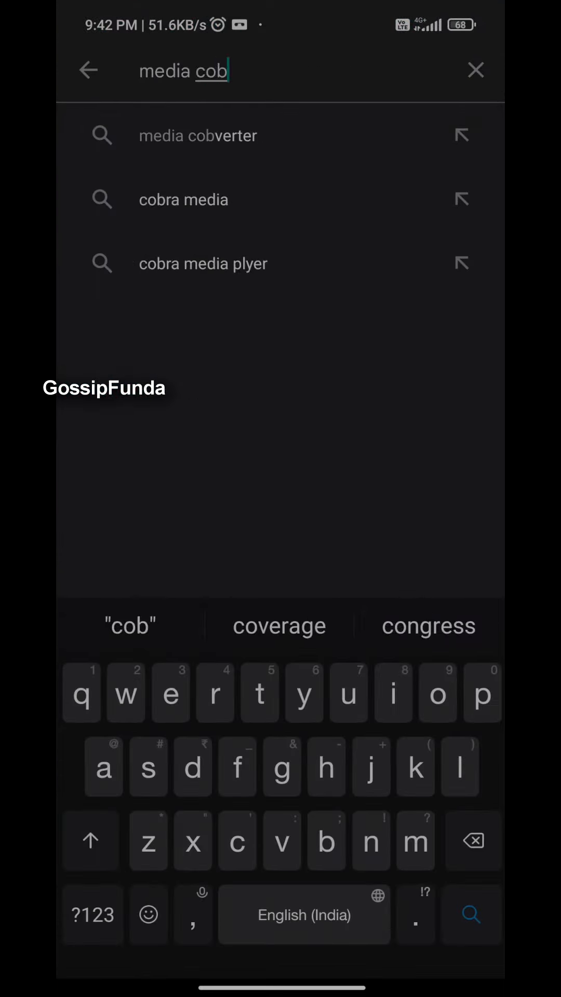
{"action": "left_click", "coordinate": [281, 767]}
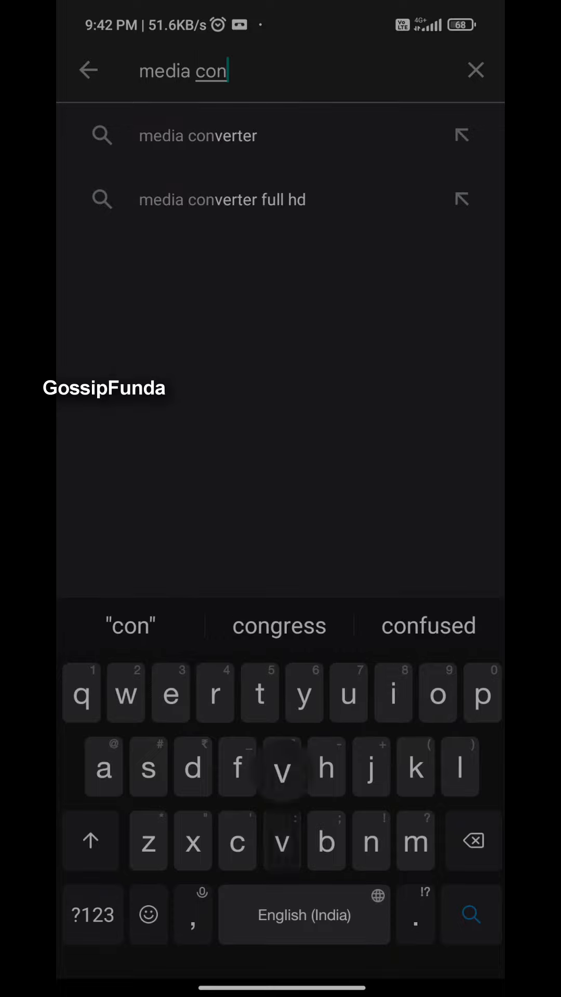
{"action": "left_click", "coordinate": [197, 135]}
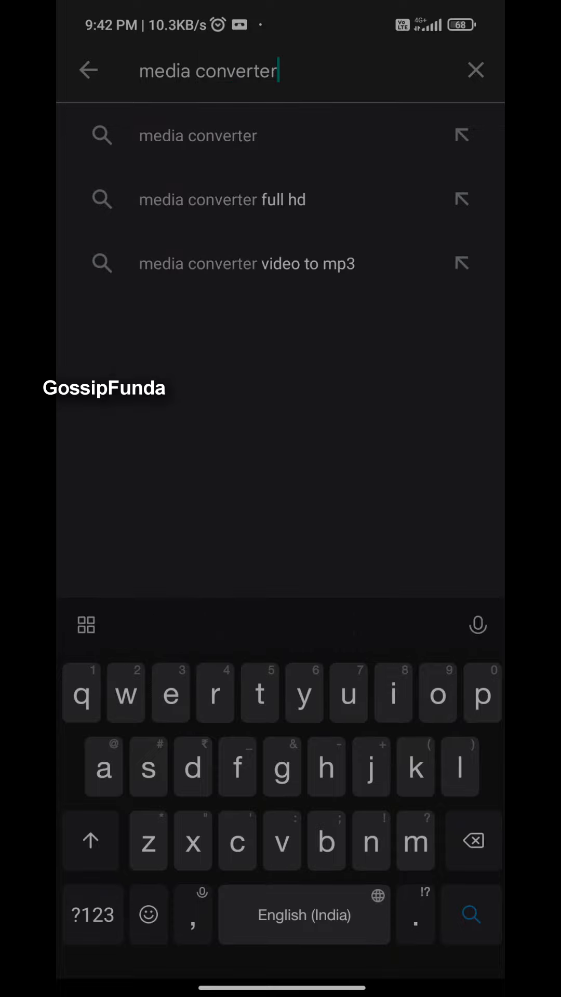
{"action": "left_click", "coordinate": [197, 135]}
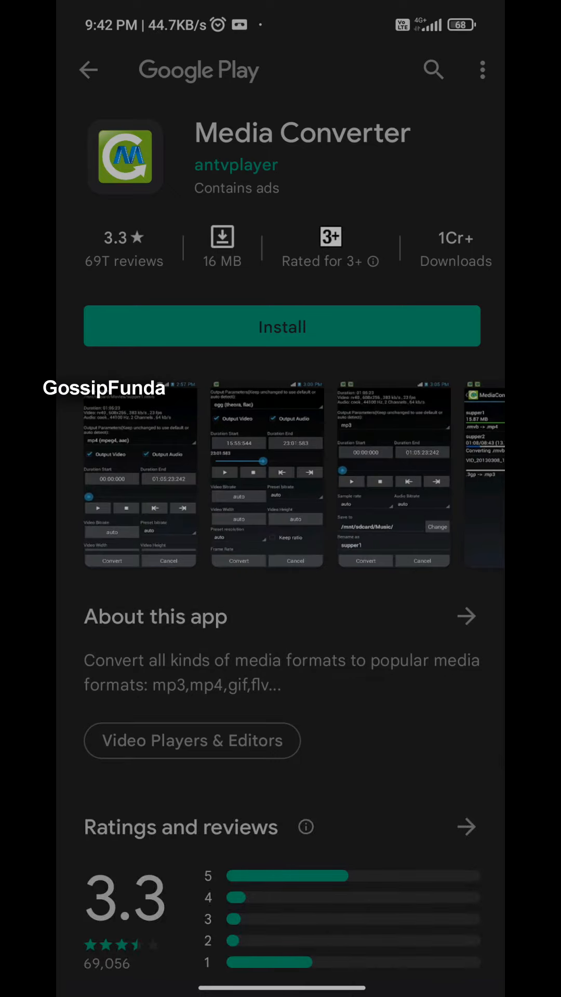
{"action": "left_click", "coordinate": [281, 326]}
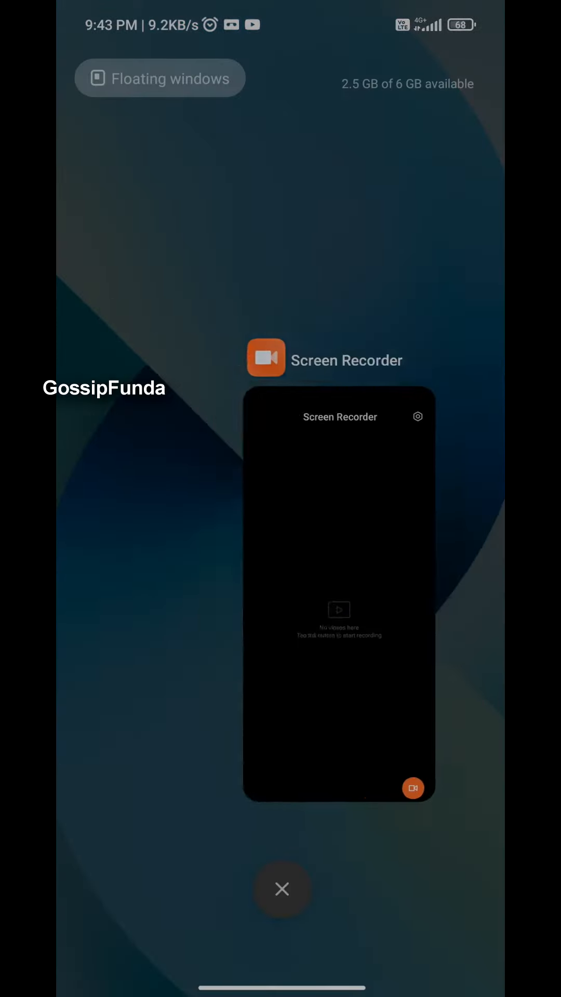
Launch MediaConverter from the home screen and allow it access to the phone's media files.
{"action": "left_click", "coordinate": [281, 889]}
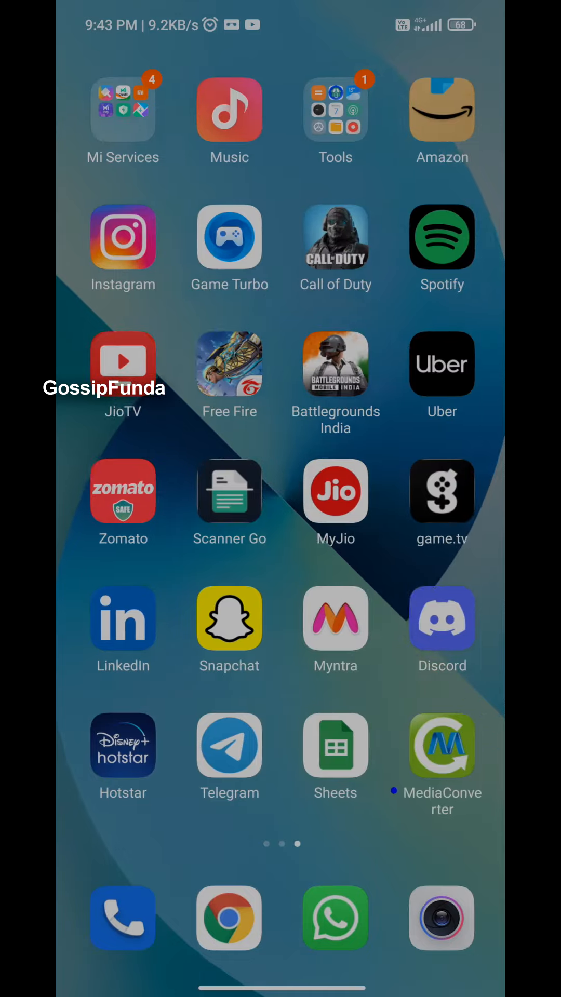
{"action": "left_click", "coordinate": [440, 746]}
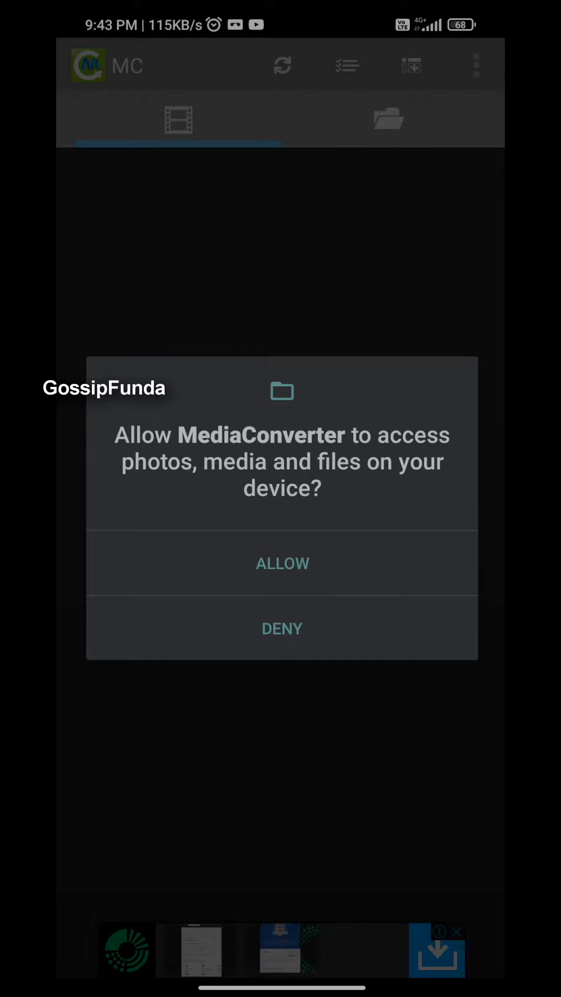
{"action": "left_click", "coordinate": [281, 562]}
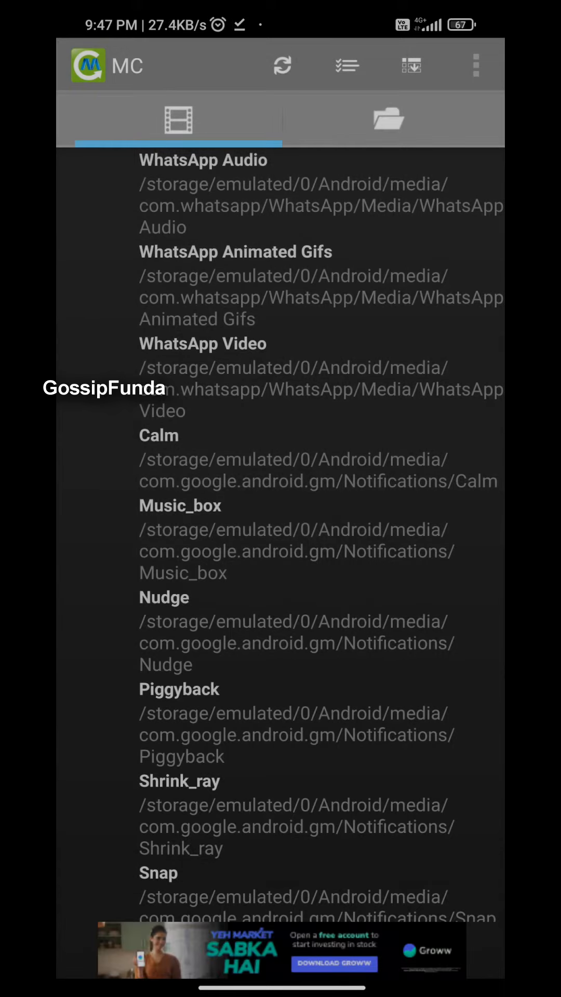
Browse storage folders to Download and select the _v144P.mp4 iron man video for conversion.
{"action": "left_click", "coordinate": [386, 119]}
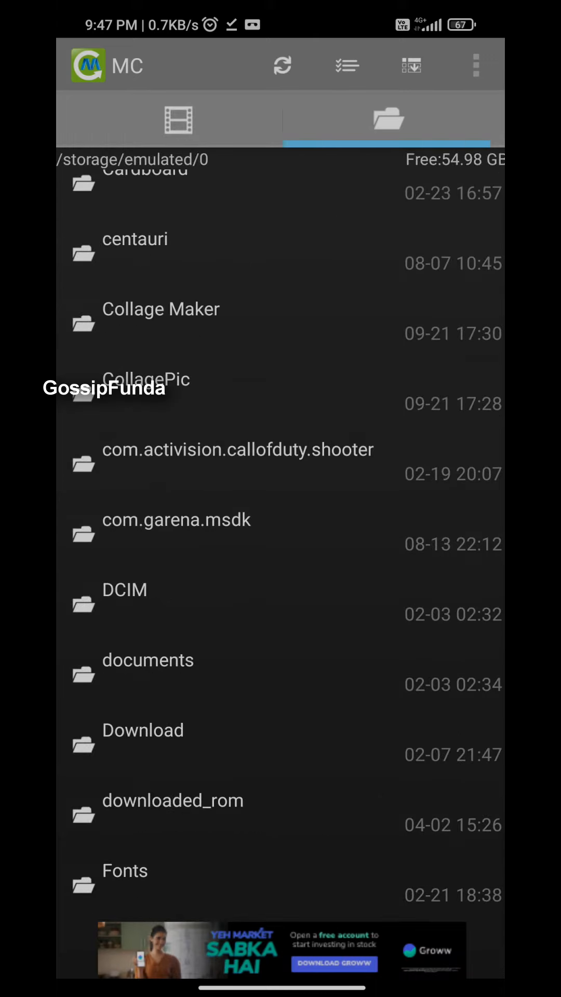
{"action": "scroll", "scroll_direction": "down", "scroll_amount": 3}
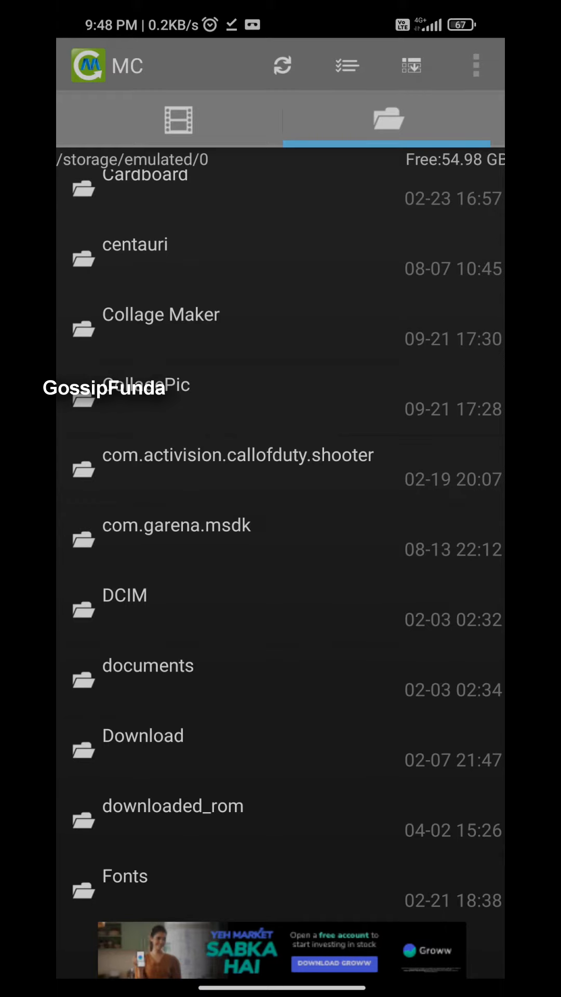
{"action": "left_click", "coordinate": [142, 735]}
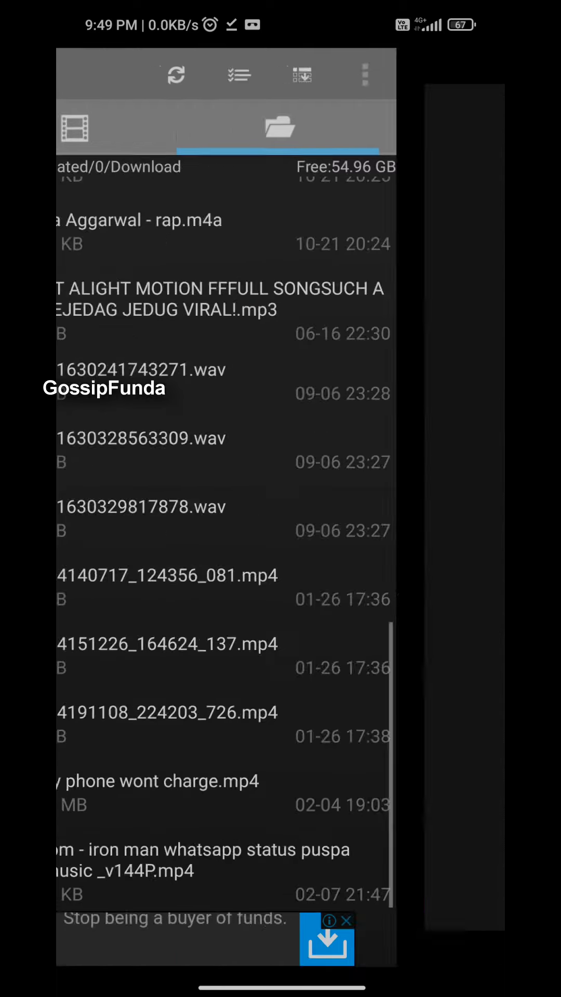
{"action": "left_click", "coordinate": [191, 858]}
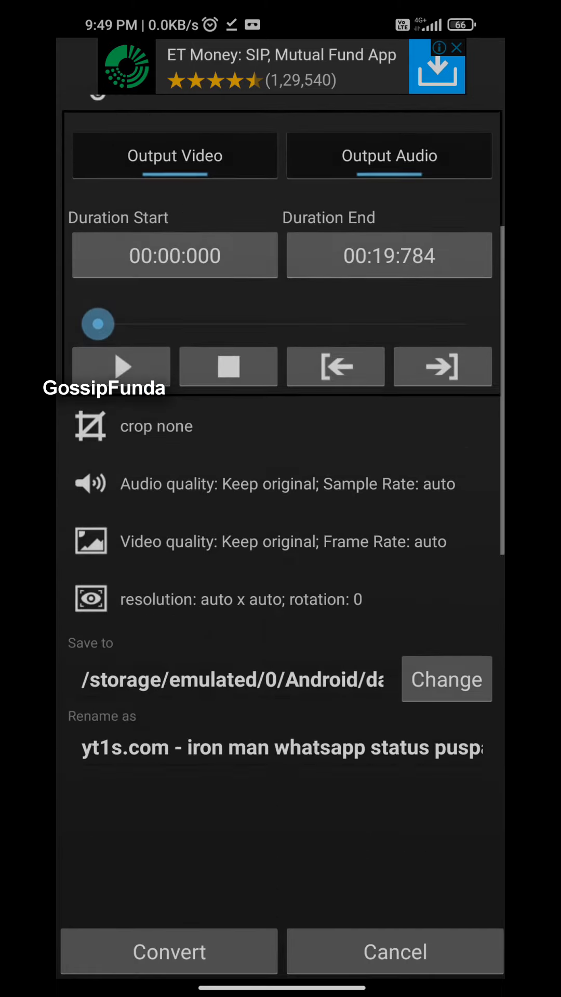
Enable custom video bitrate under Video quality and raise its slider to the 20000 kb/s maximum.
{"action": "scroll", "scroll_direction": "down", "scroll_amount": 3}
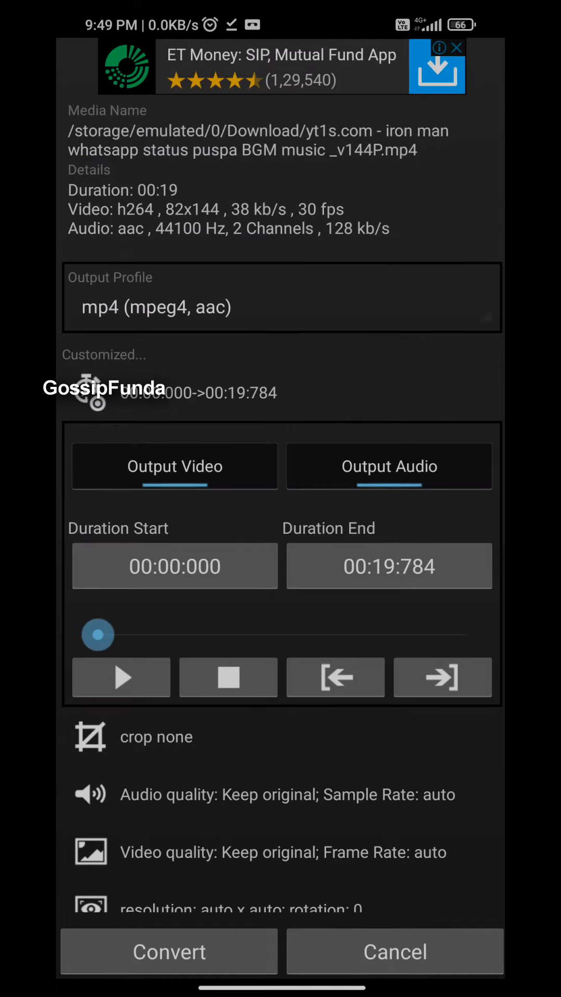
{"action": "scroll", "scroll_direction": "down", "scroll_amount": 3}
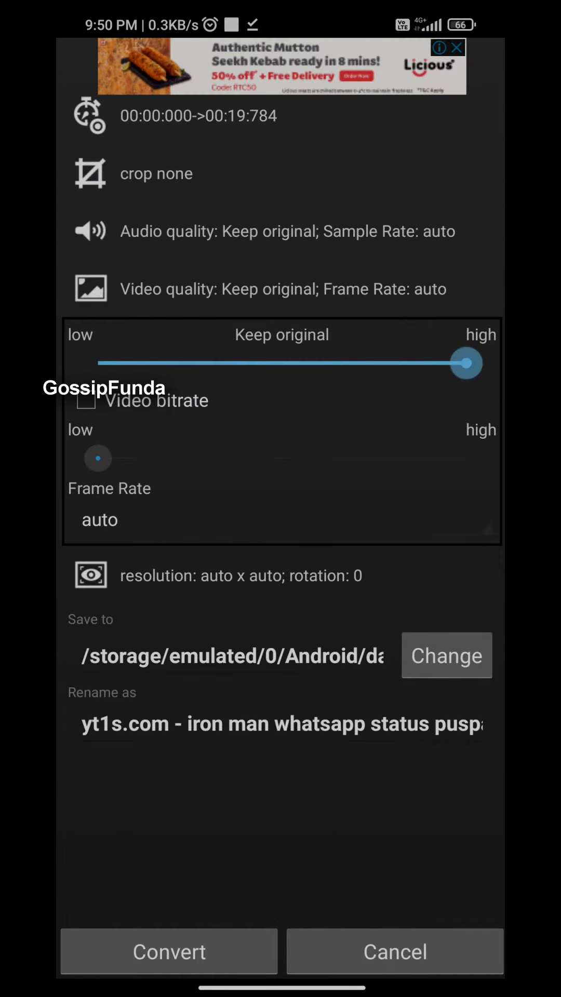
{"action": "left_click", "coordinate": [86, 400]}
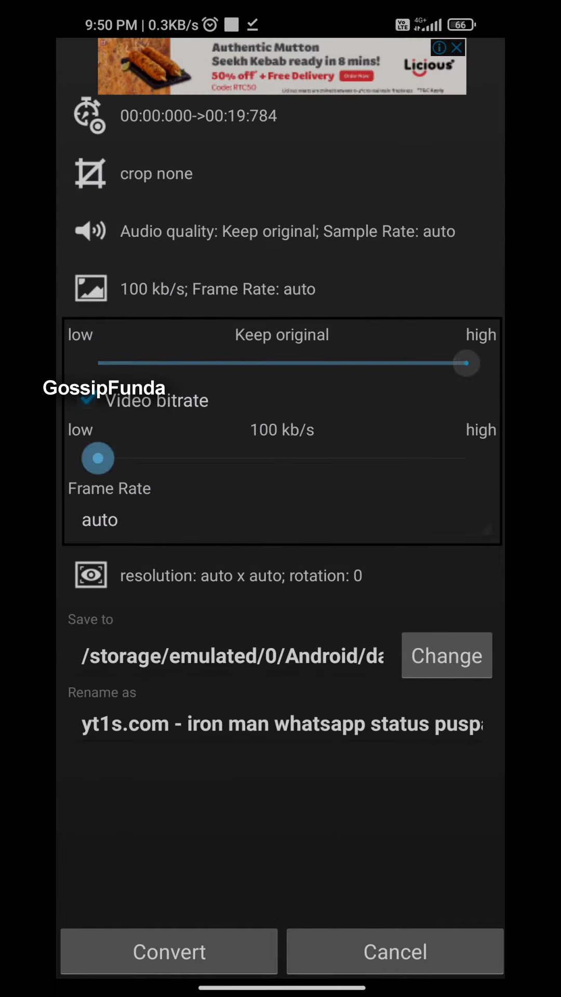
{"action": "left_click_drag", "start_coordinate": [96, 458], "coordinate": [365, 458]}
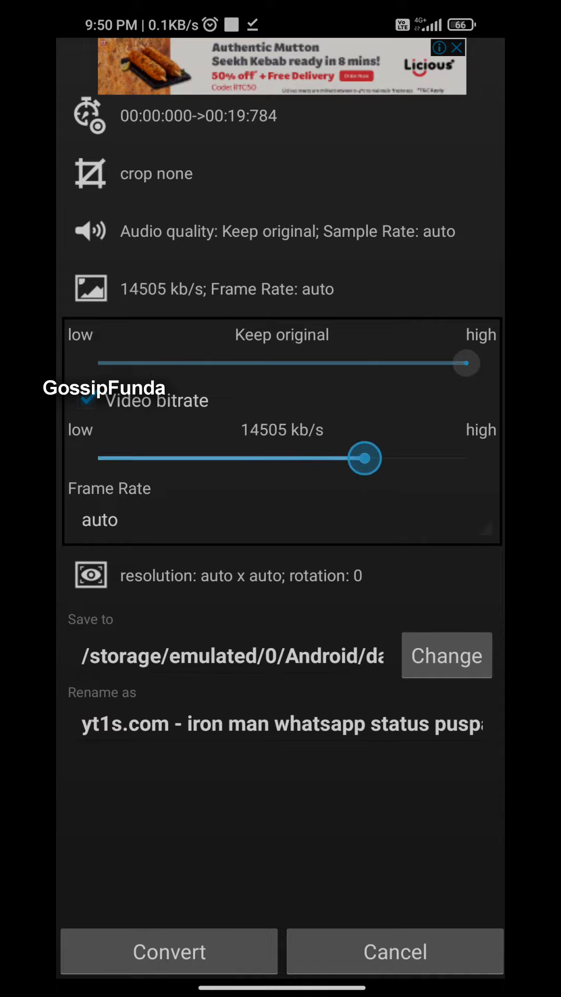
{"action": "left_click_drag", "start_coordinate": [364, 458], "coordinate": [467, 458]}
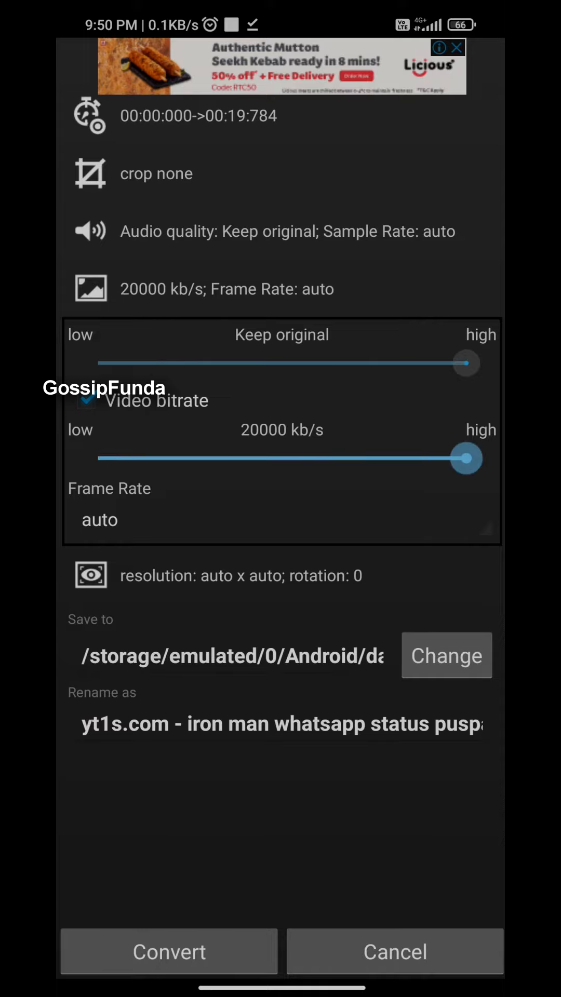
{"action": "scroll", "scroll_direction": "down", "scroll_amount": 3}
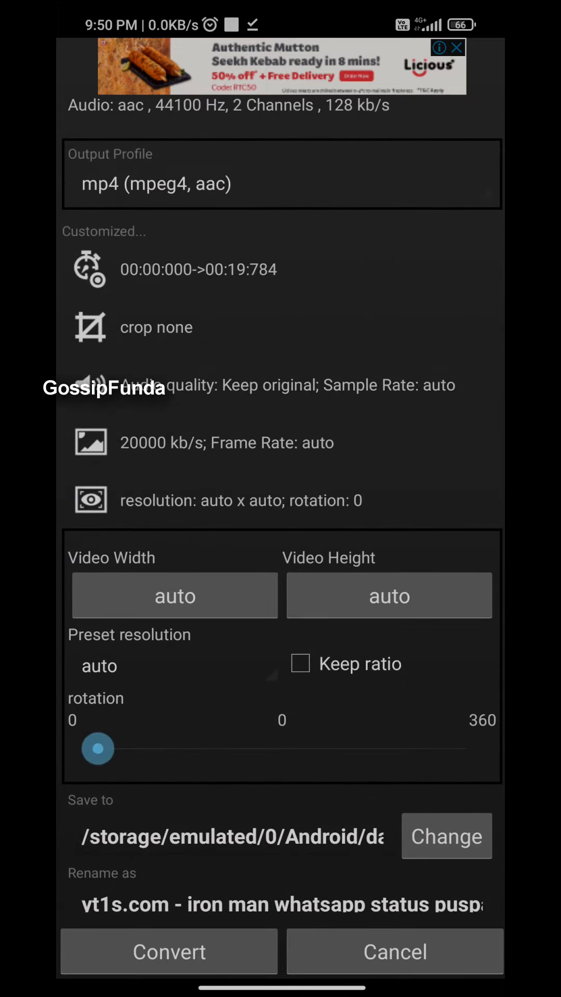
Choose the 1920x1080 hd1080 preset resolution, leaving rotation at 0 degrees.
{"action": "left_click", "coordinate": [99, 666]}
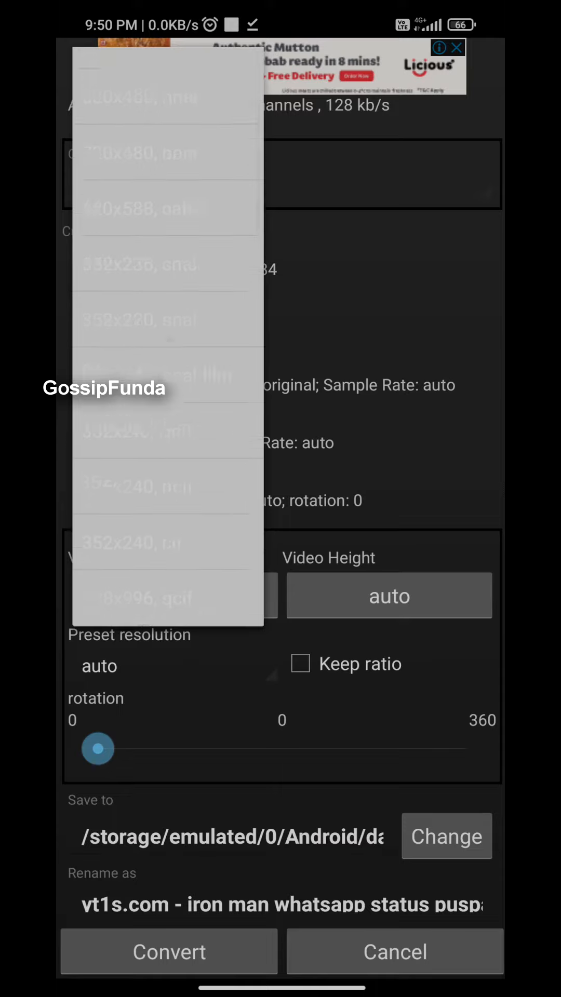
{"action": "scroll", "scroll_direction": "down", "scroll_amount": 3}
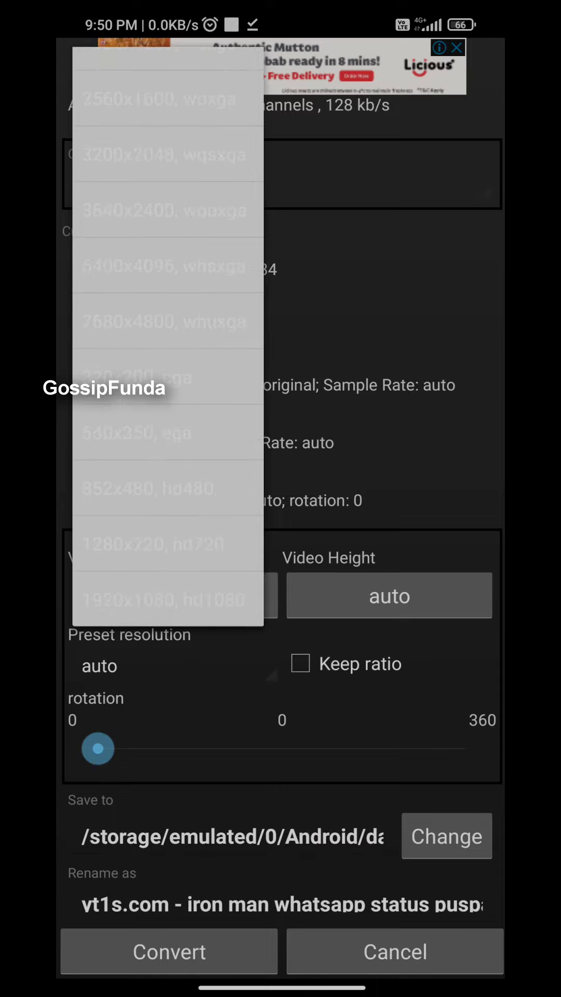
{"action": "left_click", "coordinate": [167, 597]}
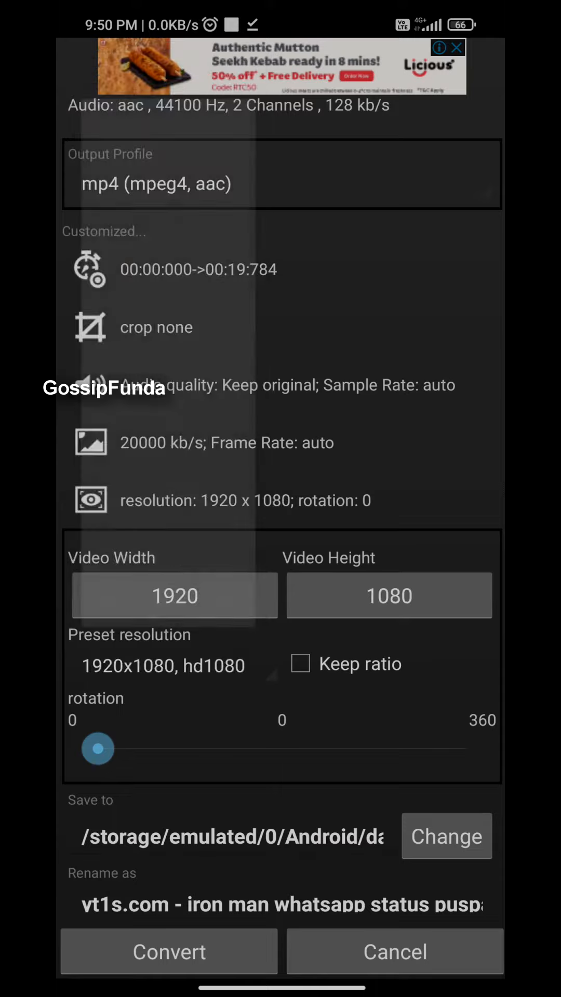
{"action": "left_click_drag", "start_coordinate": [98, 749], "coordinate": [185, 749]}
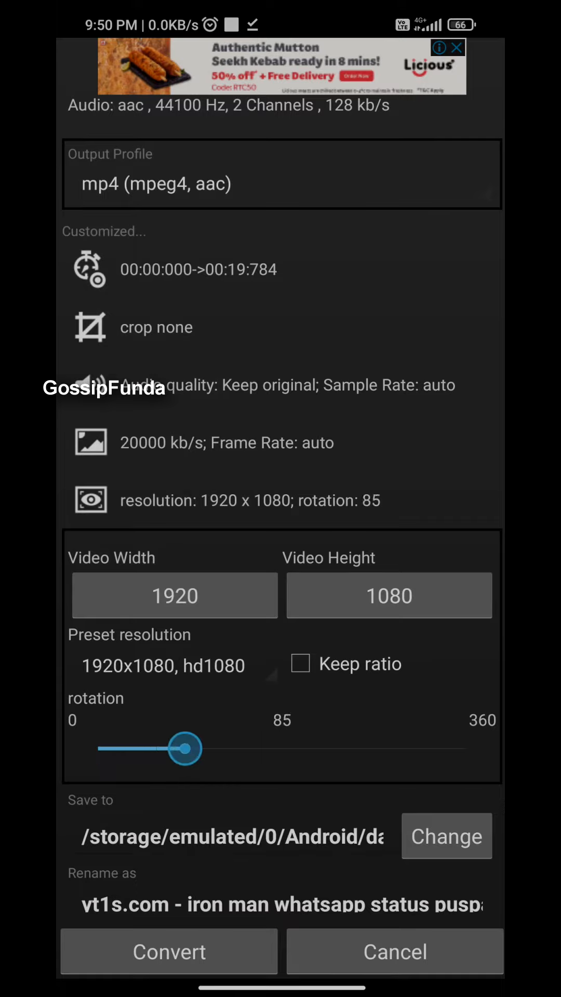
{"action": "left_click_drag", "start_coordinate": [181, 749], "coordinate": [99, 787]}
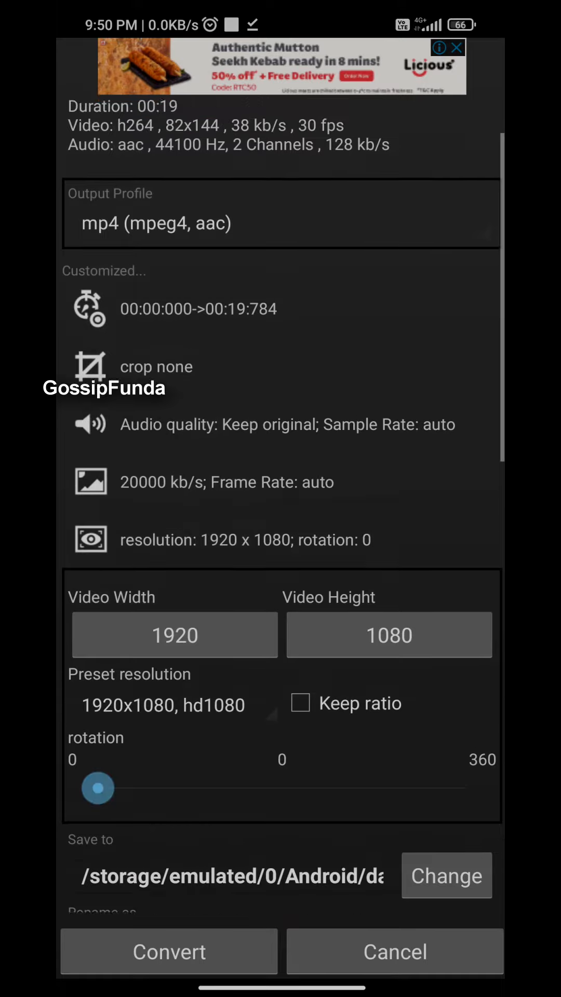
Start the conversion of the iron man video with Convert.
{"action": "scroll", "scroll_direction": "down", "scroll_amount": 3}
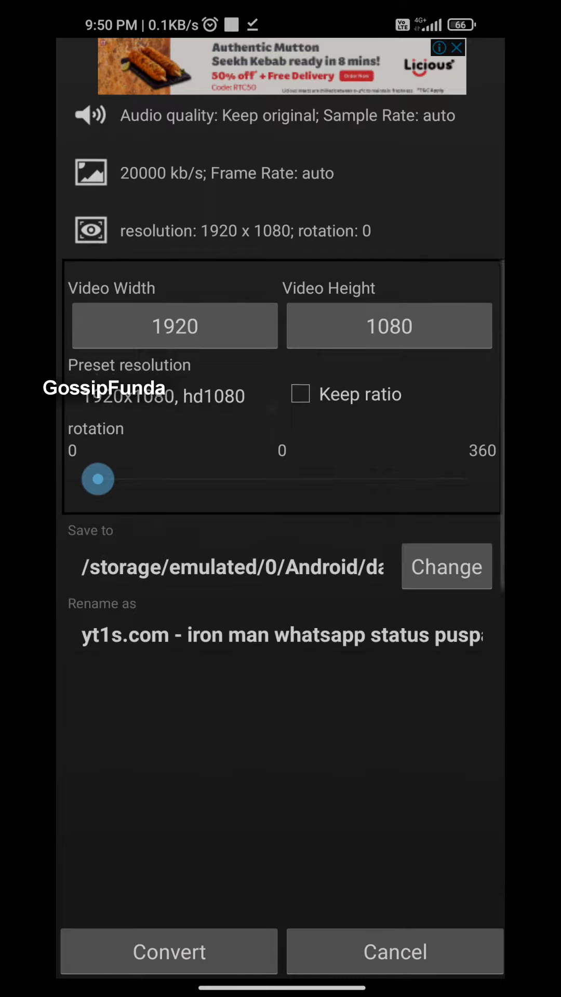
{"action": "left_click", "coordinate": [168, 951]}
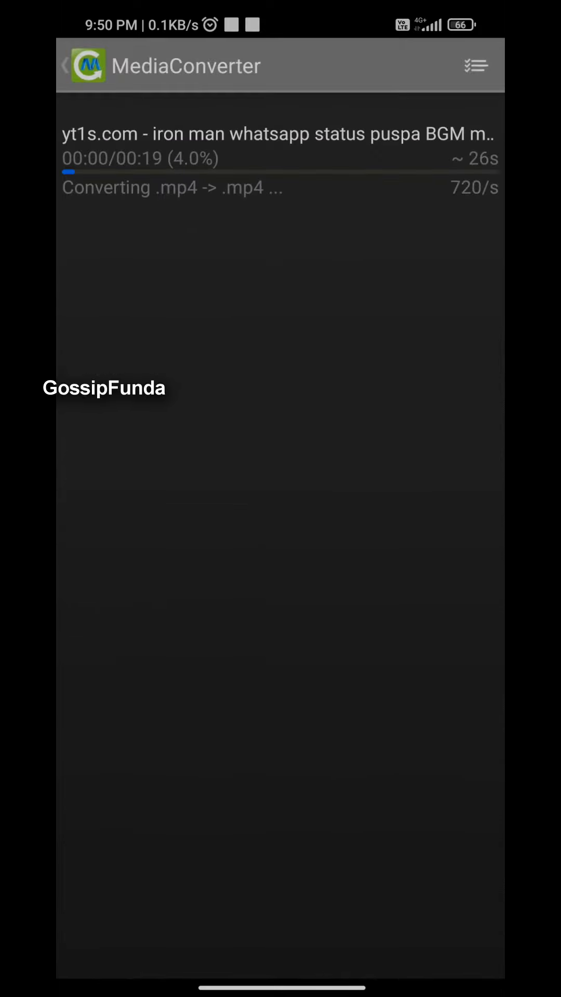